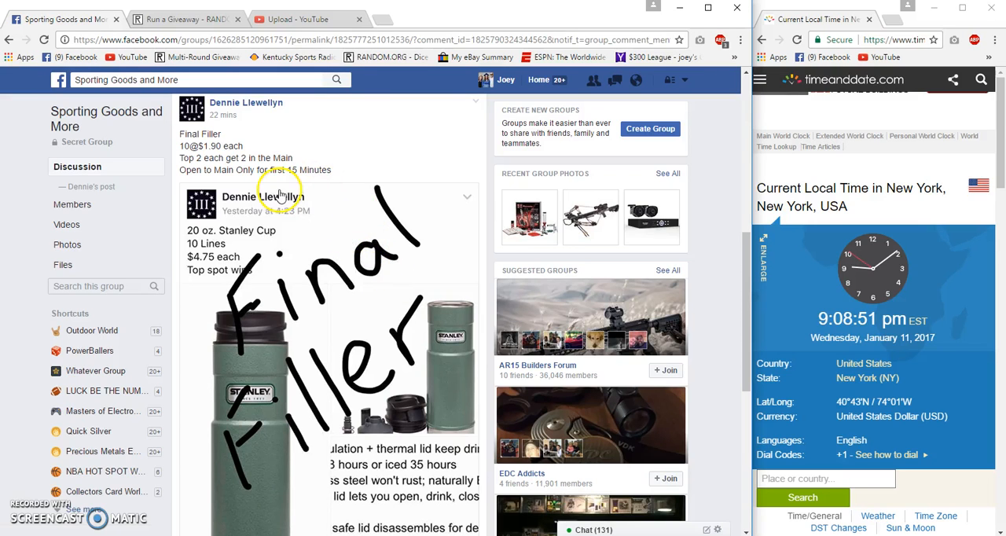
pyautogui.moveTo(250, 154)
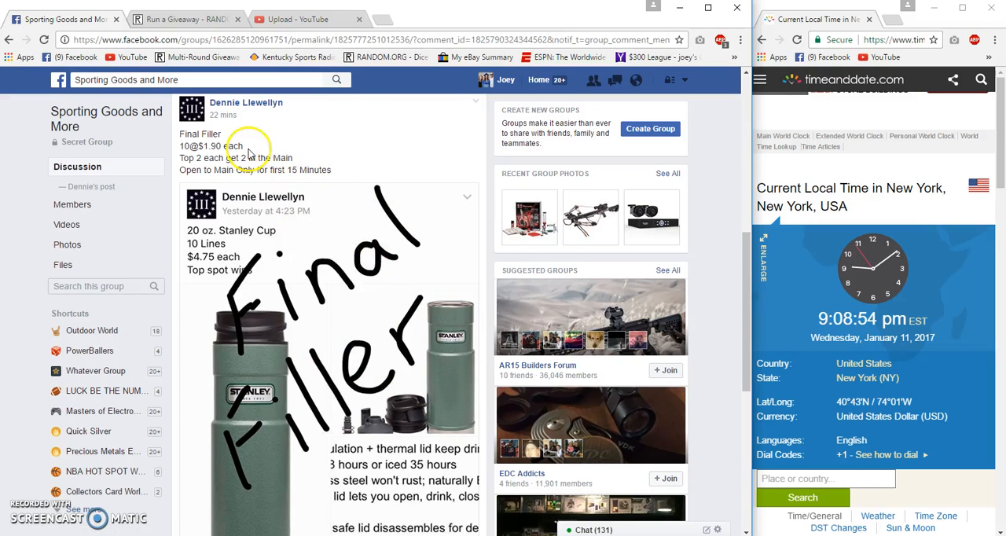
pyautogui.moveTo(301, 190)
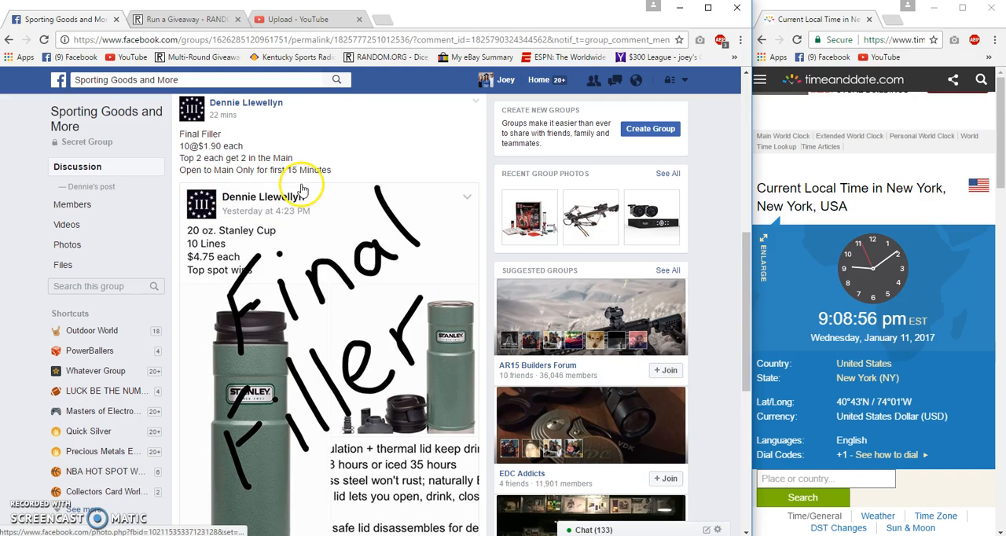
pyautogui.moveTo(315, 236)
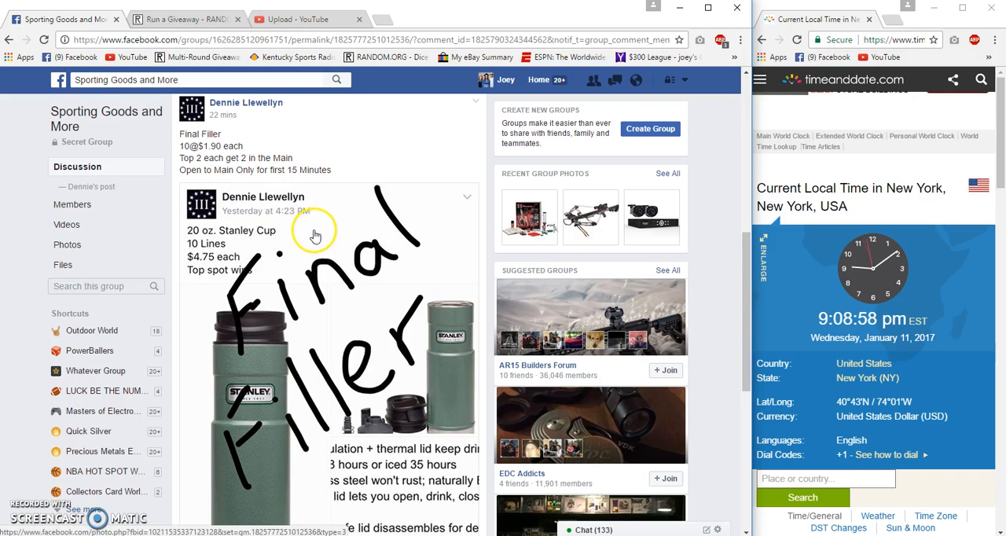
pyautogui.moveTo(284, 234)
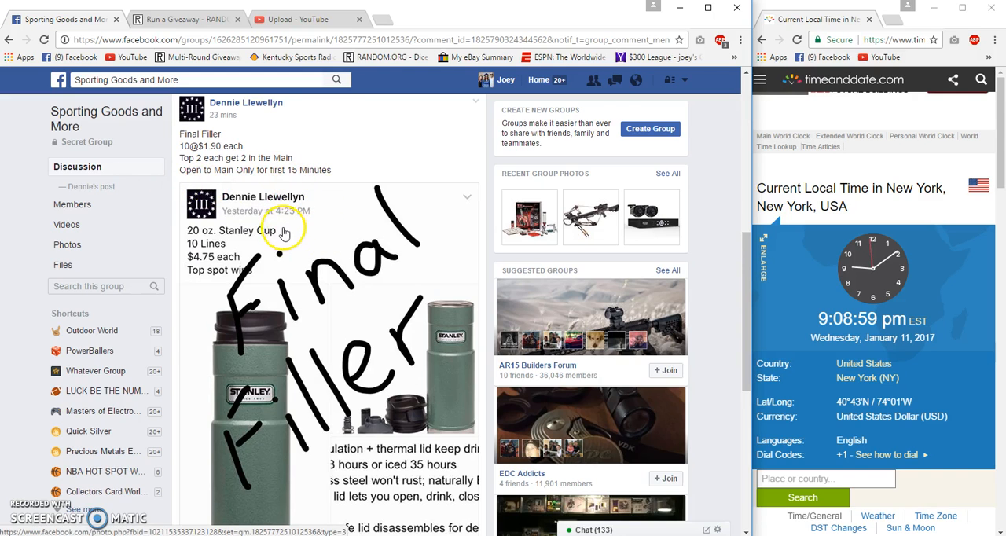
# - Scroll to the filler post's comments and expand the comment listing all ten spots
pyautogui.scroll(-3)
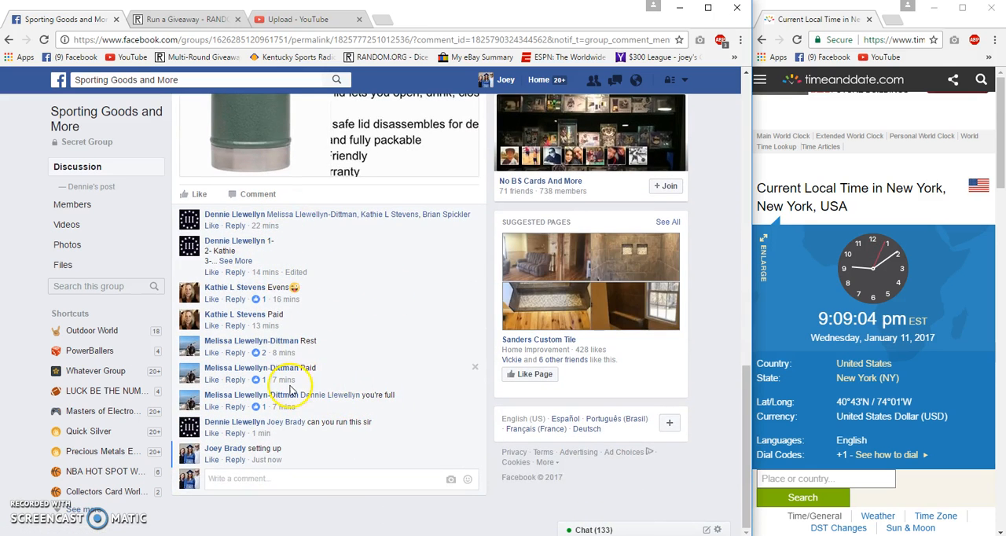
pyautogui.click(232, 261)
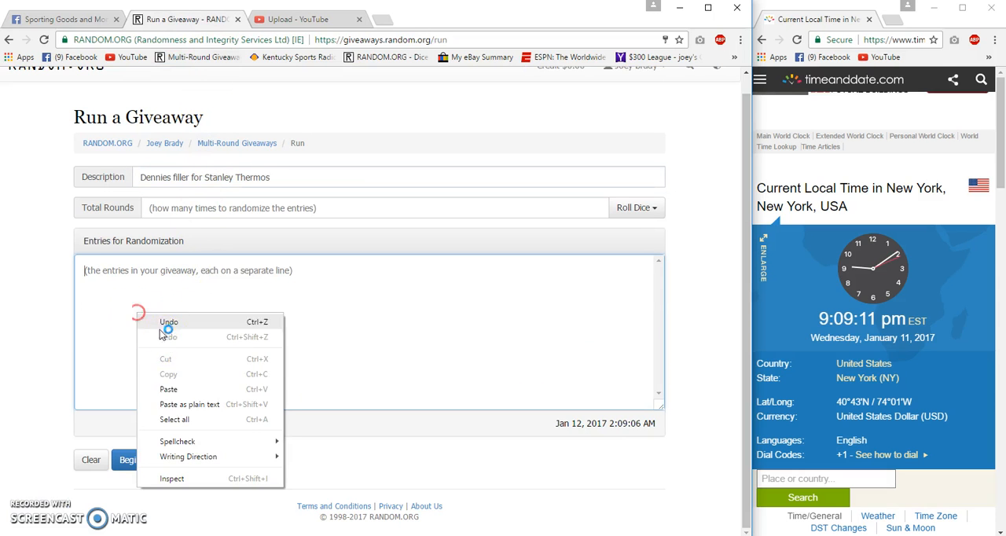
# - Paste the ten-spot list into the giveaway Entries box and check it against the Facebook comment
pyautogui.click(168, 390)
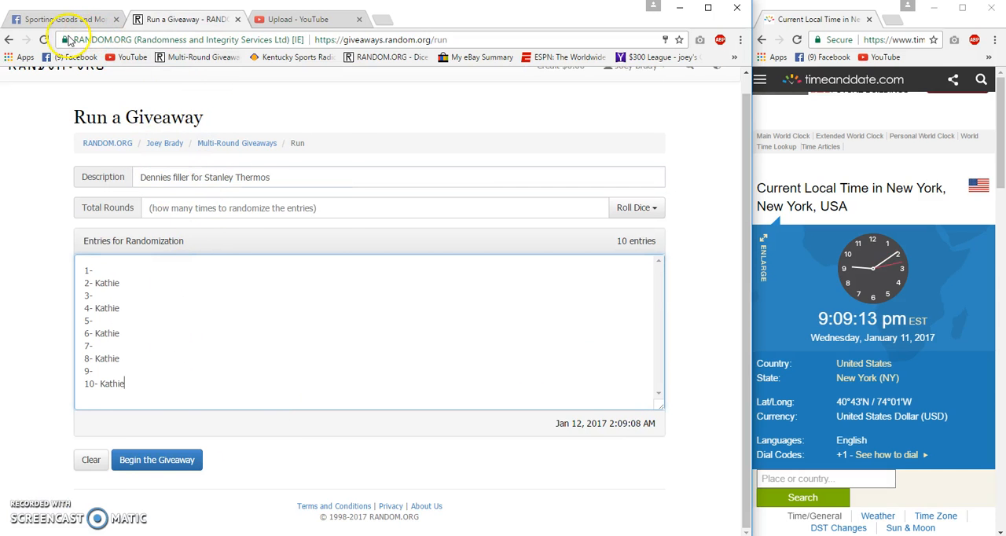
pyautogui.click(63, 19)
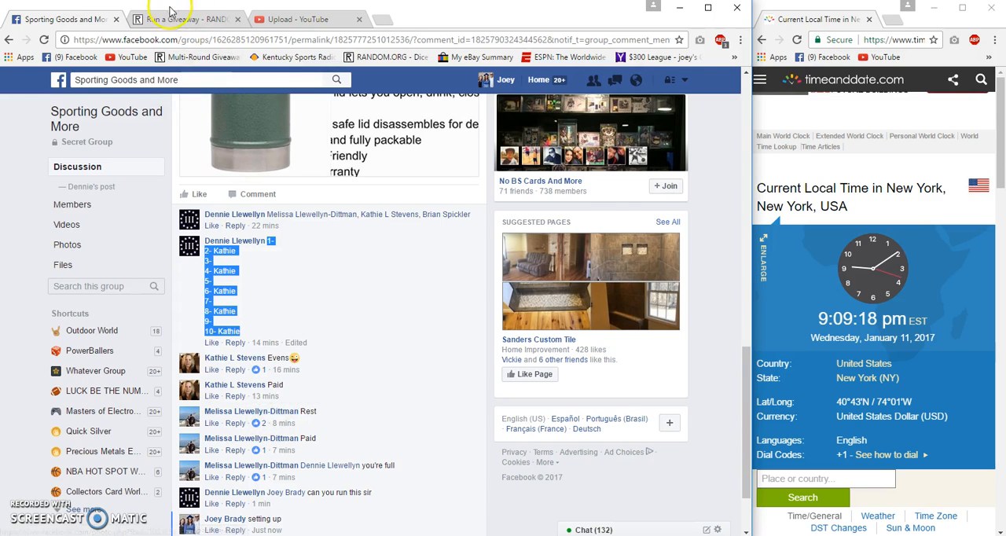
pyautogui.click(181, 18)
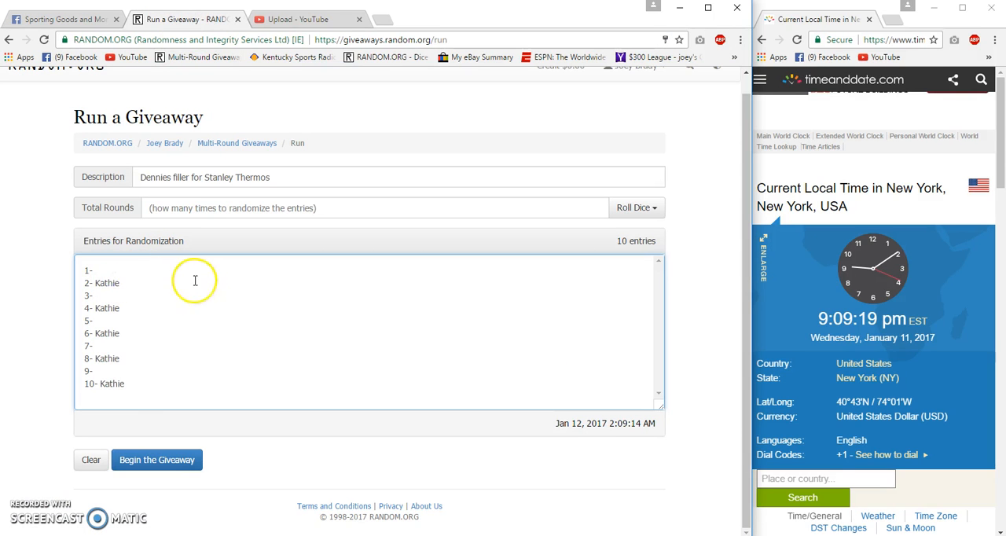
# - Fill the open spots 1, 3, 5, 7 and 9 in the entry list with Melisa
pyautogui.write('Me')
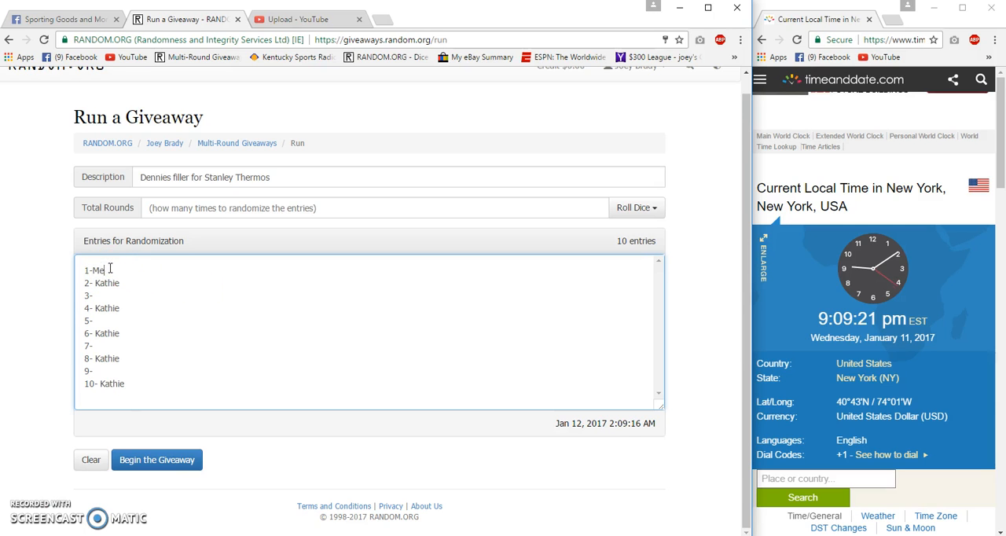
pyautogui.write('lisa')
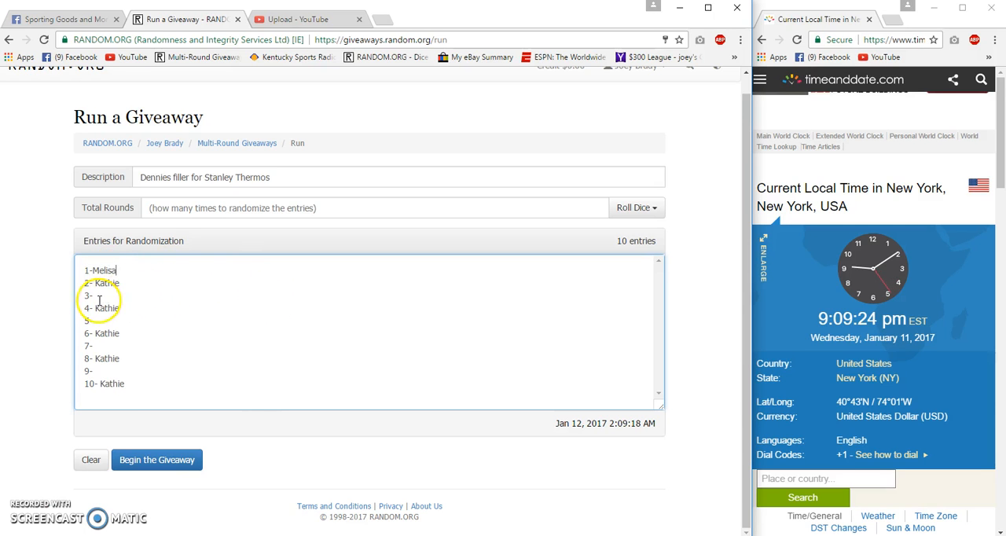
pyautogui.write('Melisa')
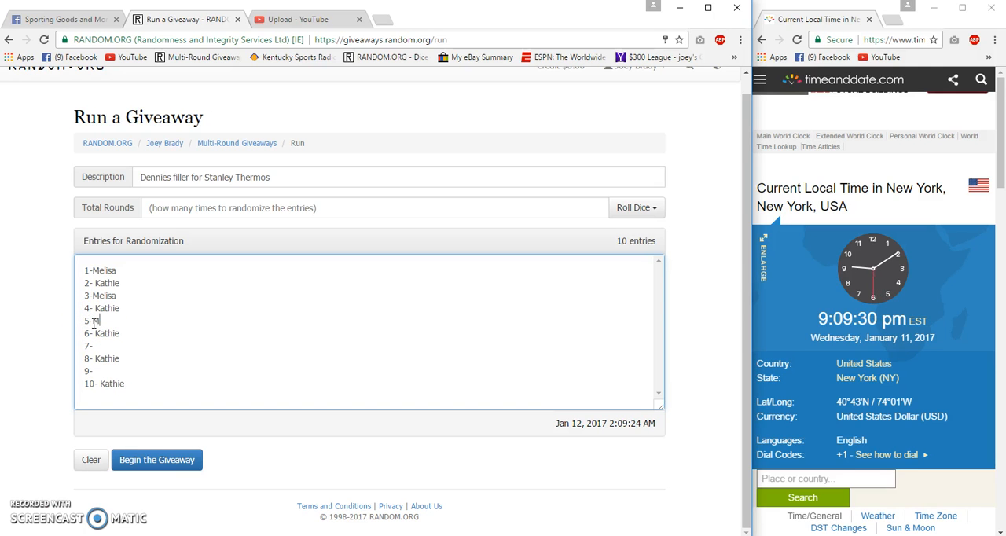
pyautogui.write('Melisa')
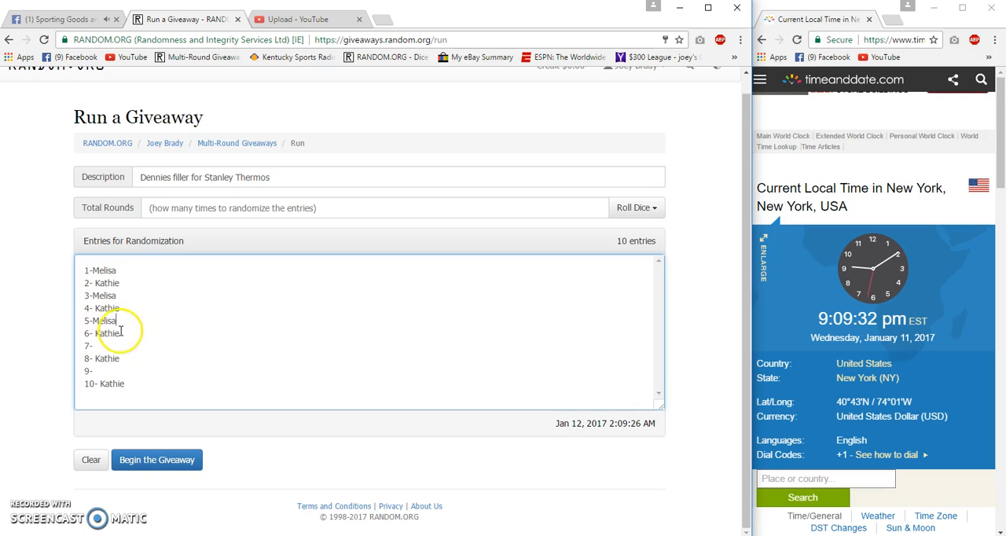
pyautogui.write('Melisa')
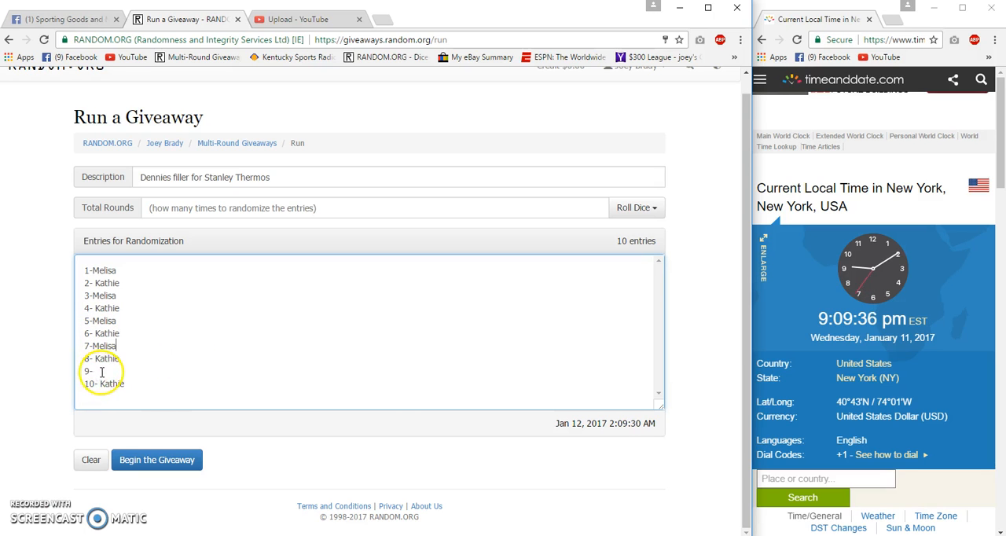
pyautogui.write('Me')
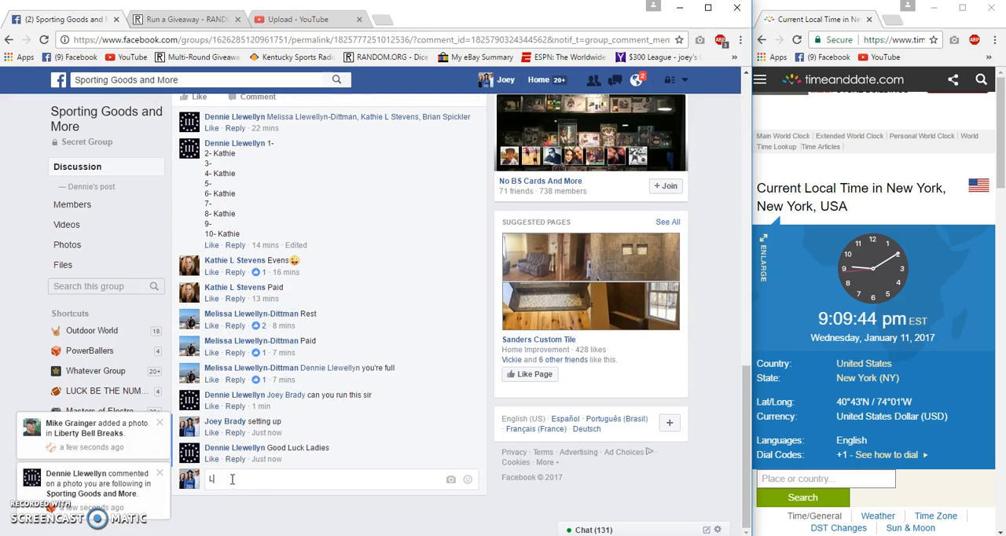
# - Post the 'Live' comment on the filler post and return to the giveaway entry page
pyautogui.press('Return')
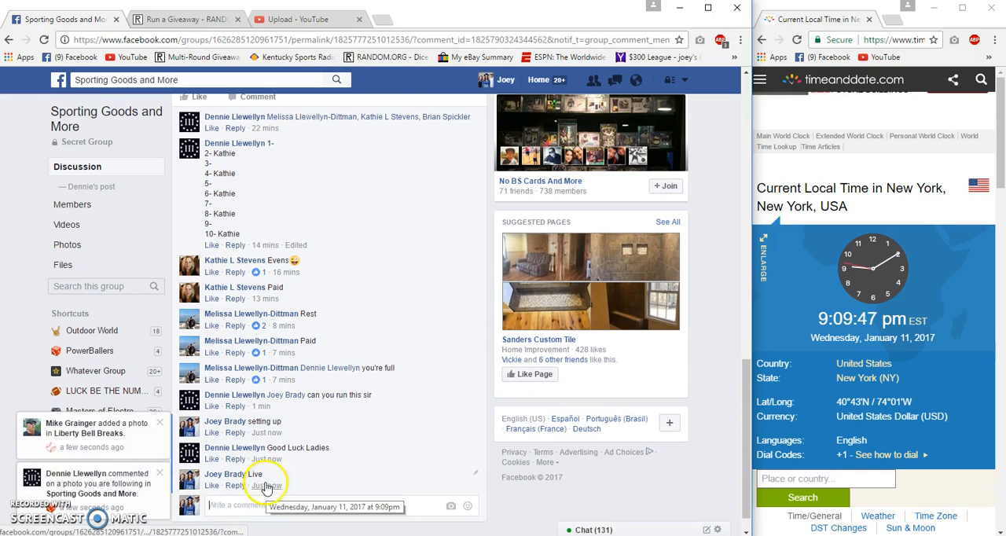
pyautogui.click(185, 19)
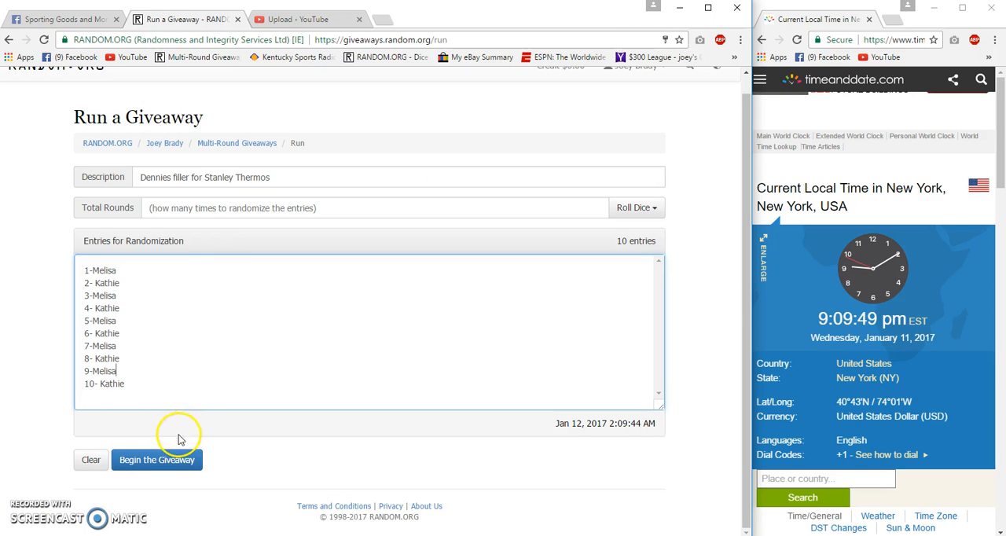
# - Set Total Rounds to 11 from a 2d6 dice roll and begin the giveaway
pyautogui.click(637, 208)
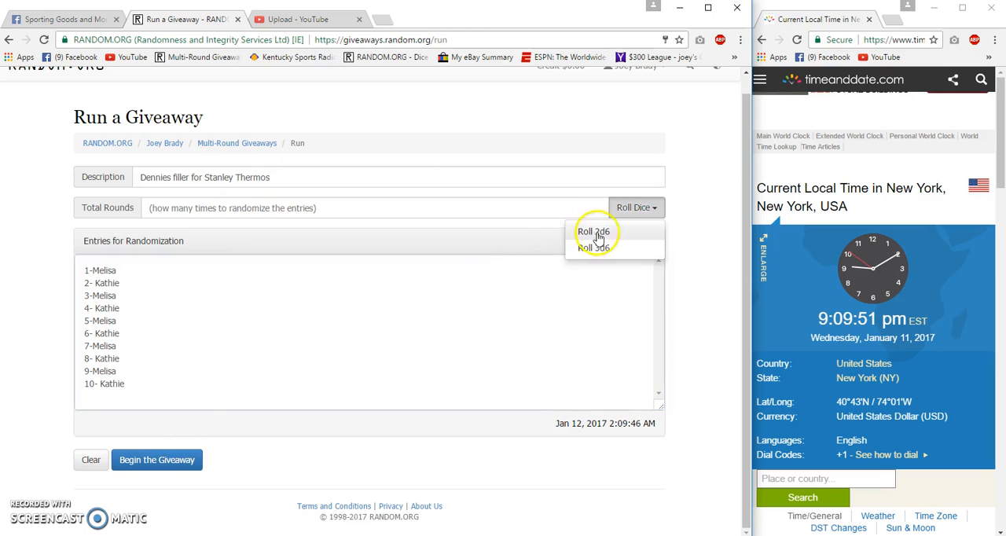
pyautogui.click(594, 231)
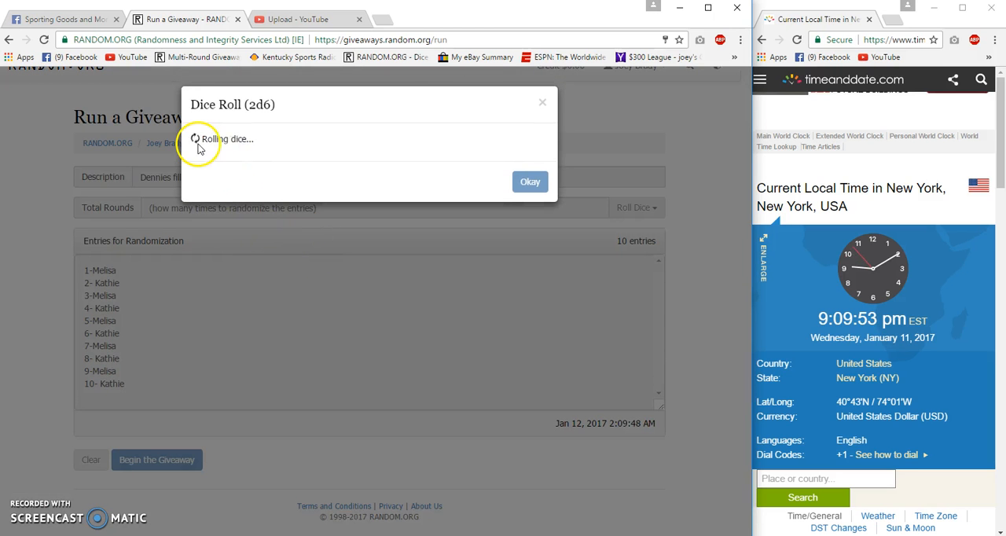
pyautogui.click(529, 180)
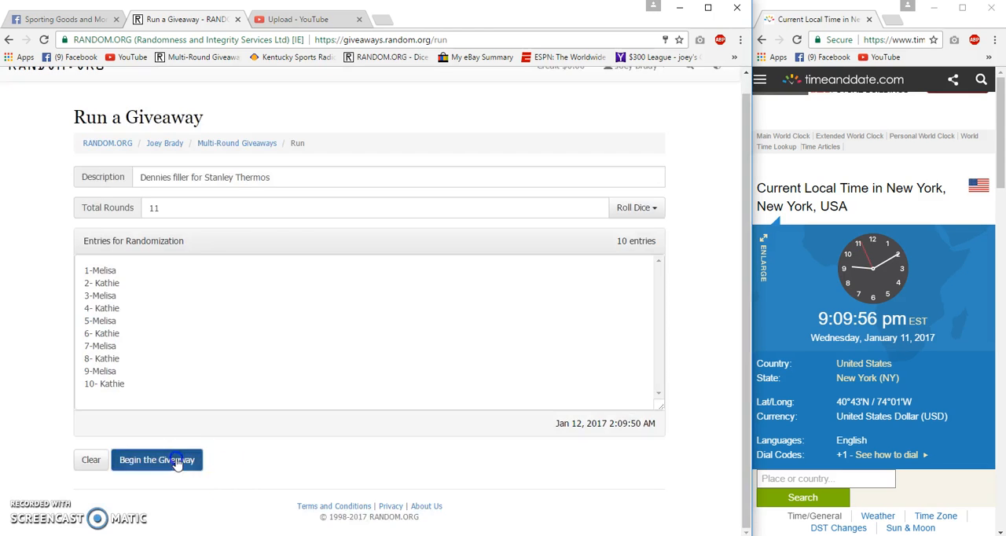
pyautogui.click(157, 459)
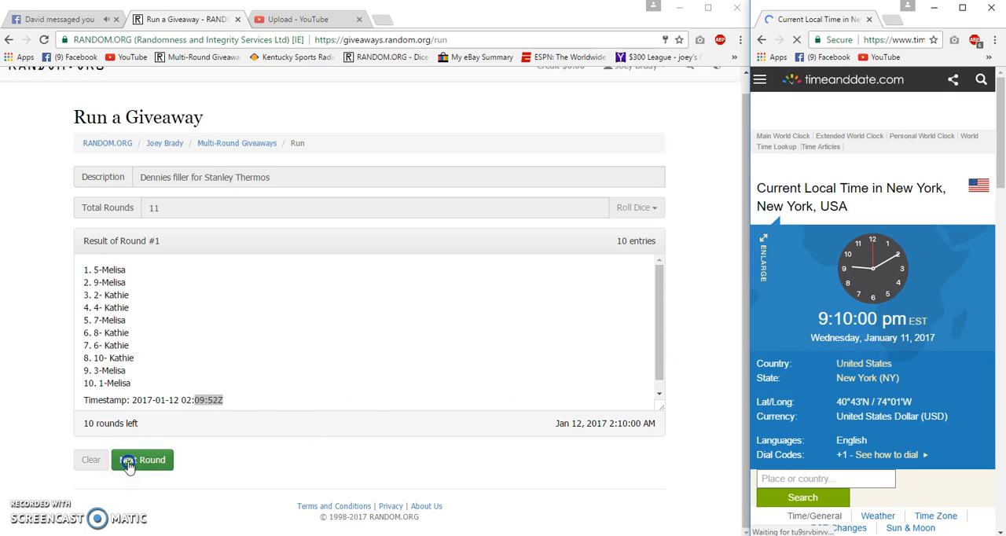
# - Run the giveaway rounds up through round 10, then switch to the Facebook thread
pyautogui.click(141, 458)
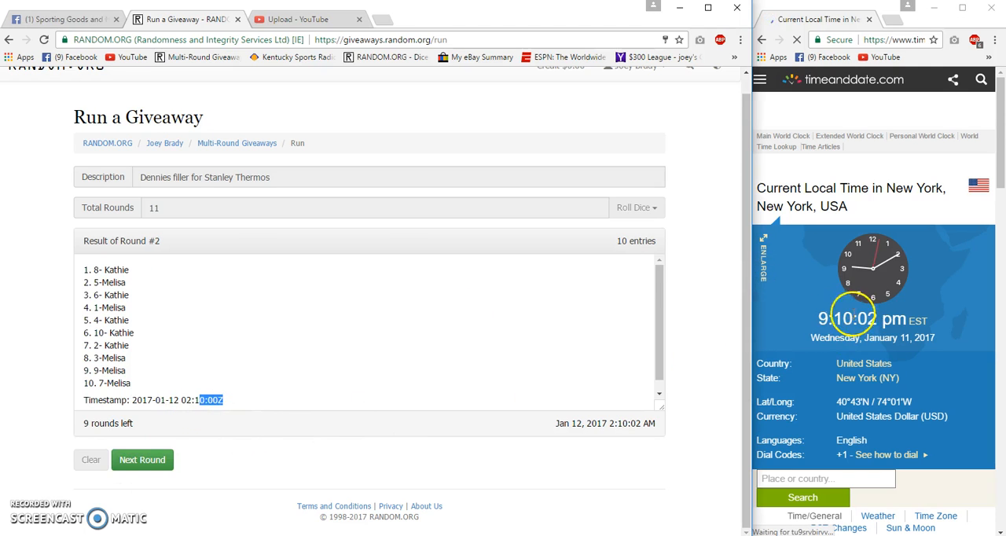
pyautogui.click(141, 458)
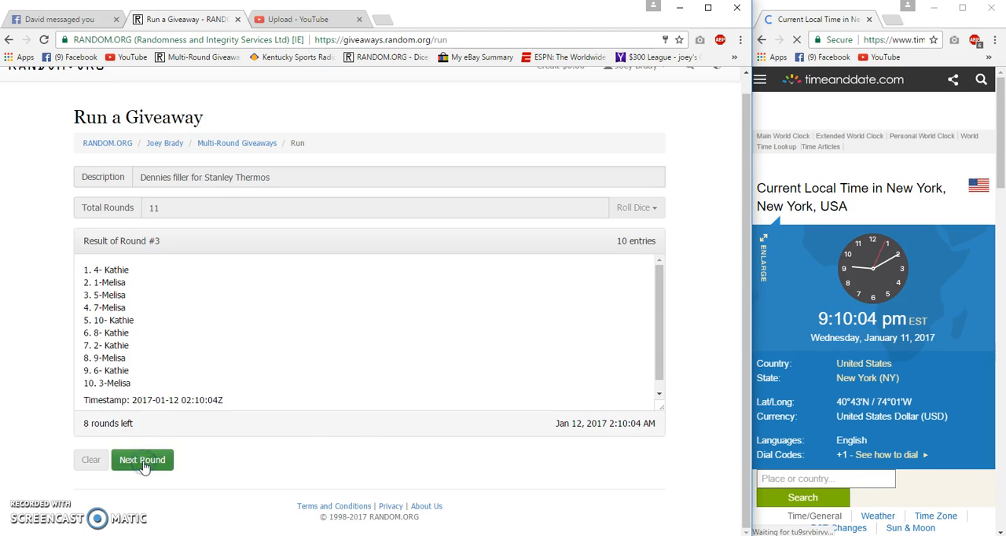
pyautogui.click(141, 458)
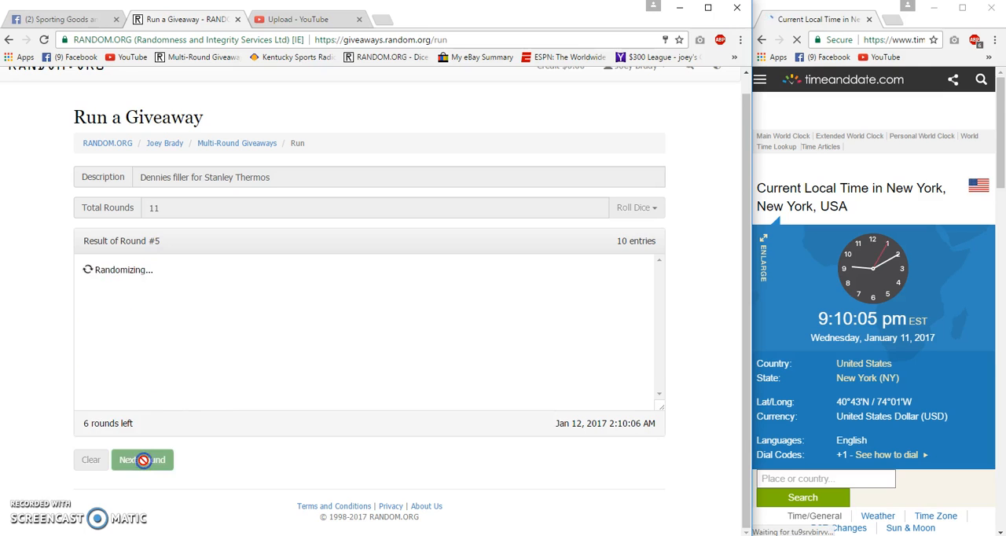
pyautogui.click(141, 459)
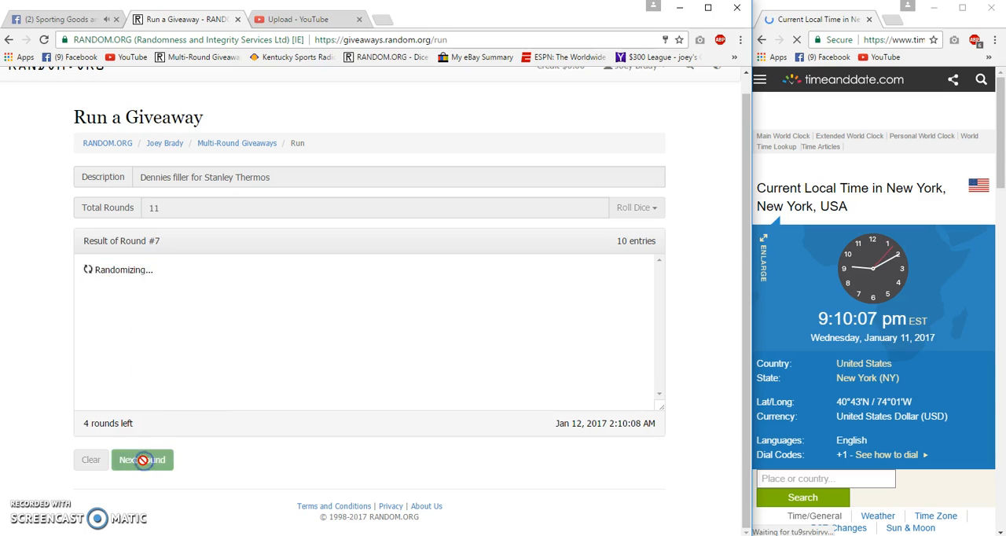
pyautogui.click(141, 459)
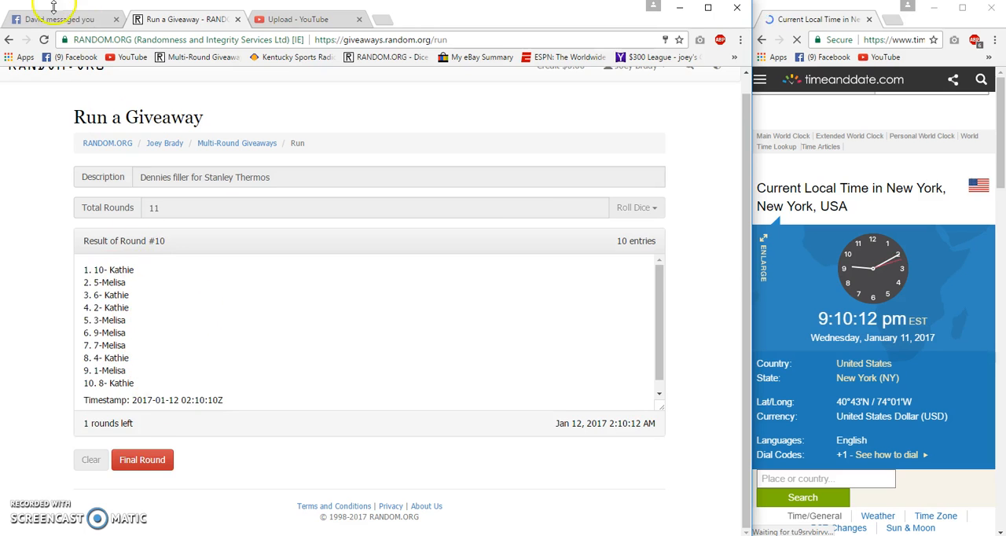
pyautogui.click(59, 18)
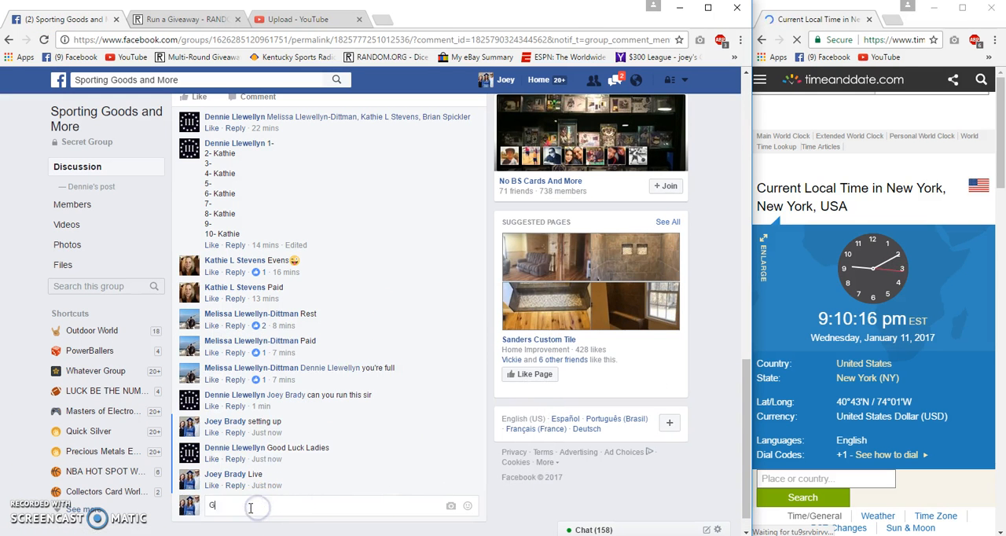
# - Post a 'Good Luck Final Roll' comment on the thread and return to the giveaway page
pyautogui.write('ood Luck Final')
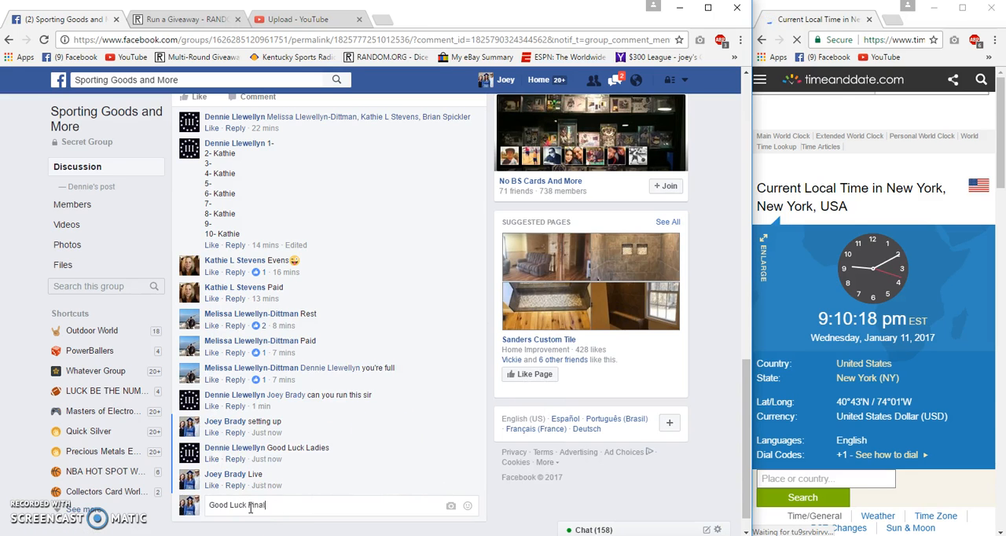
pyautogui.press('Return')
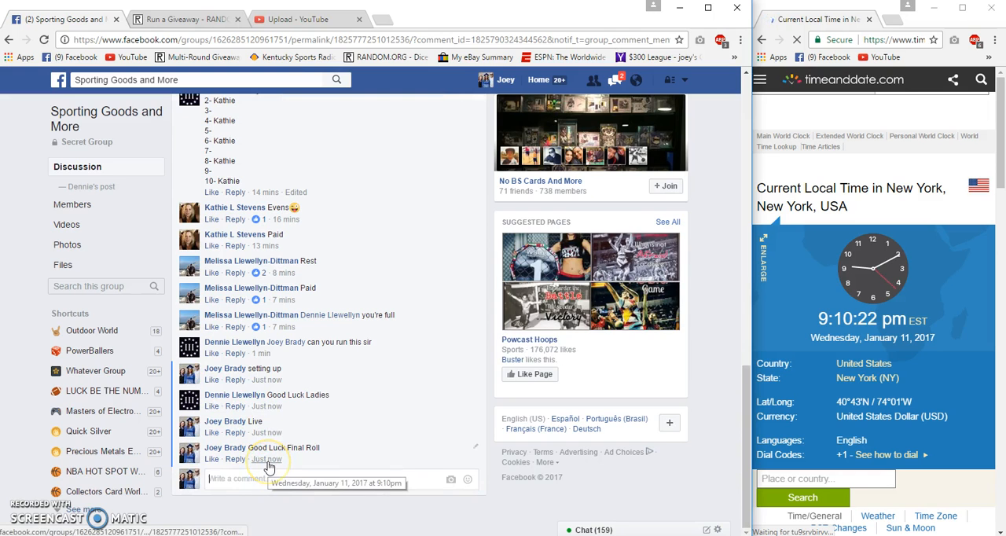
pyautogui.click(185, 19)
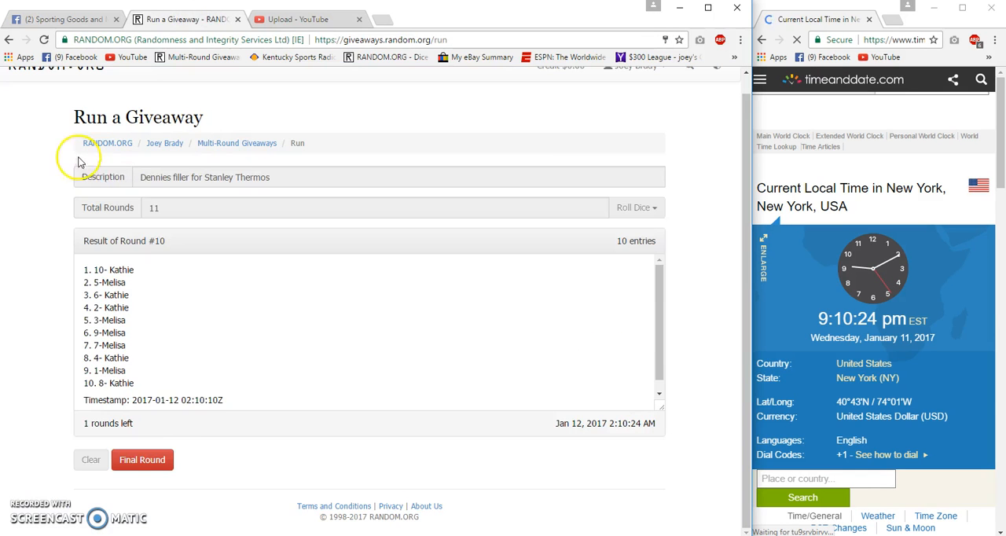
# - Run the eleventh final round and view the verified giveaway results
pyautogui.click(141, 459)
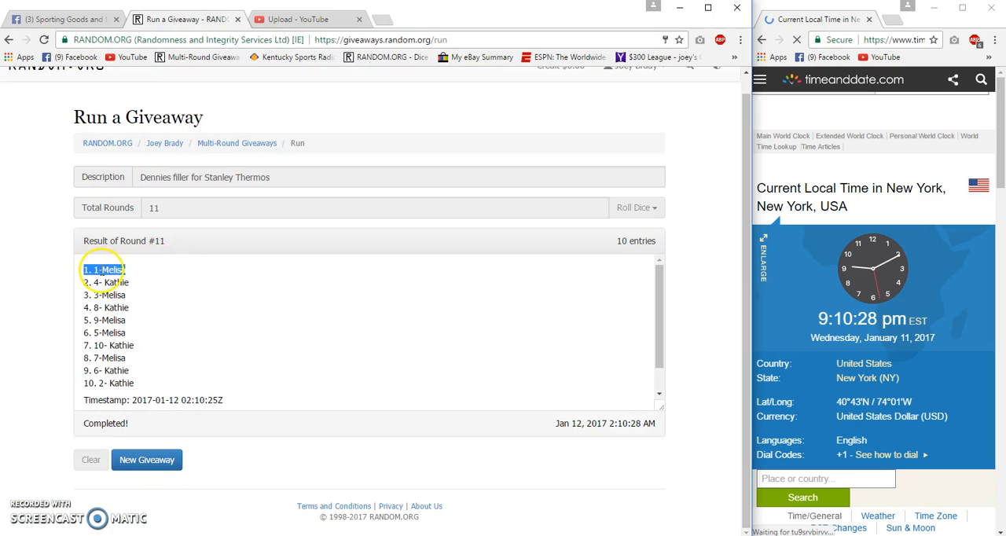
pyautogui.click(107, 283)
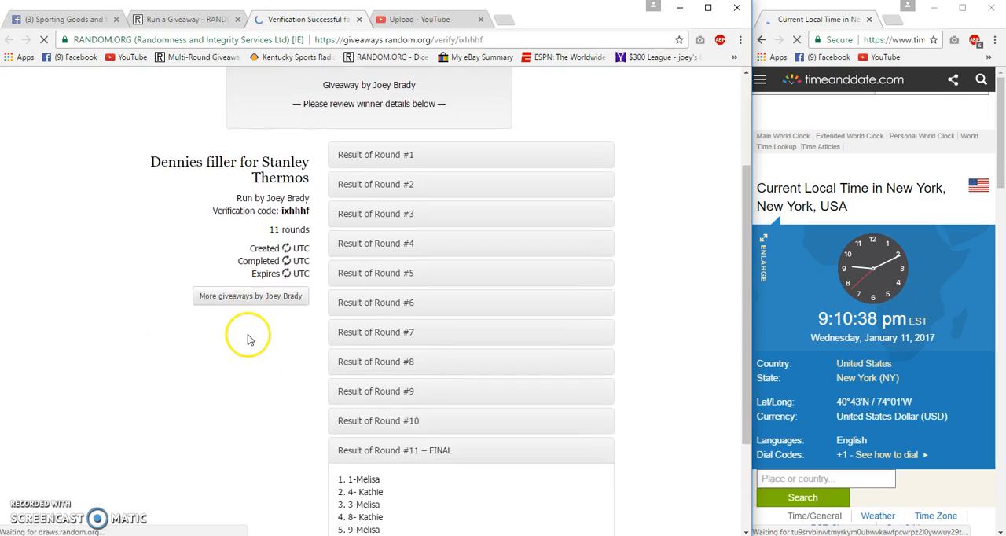
# - Post a 'Done' comment on the Facebook group thread
pyautogui.click(63, 19)
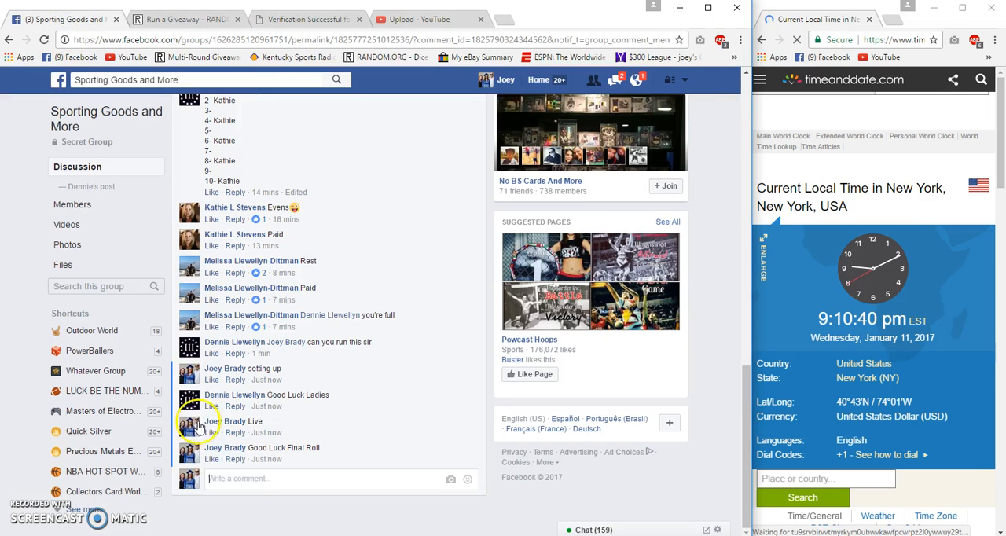
pyautogui.write('Don')
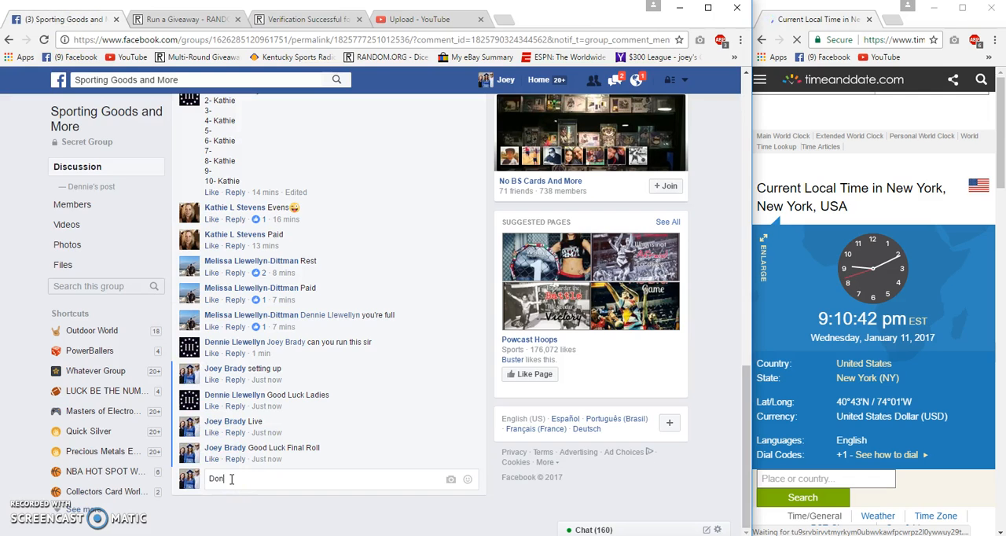
pyautogui.press('Return')
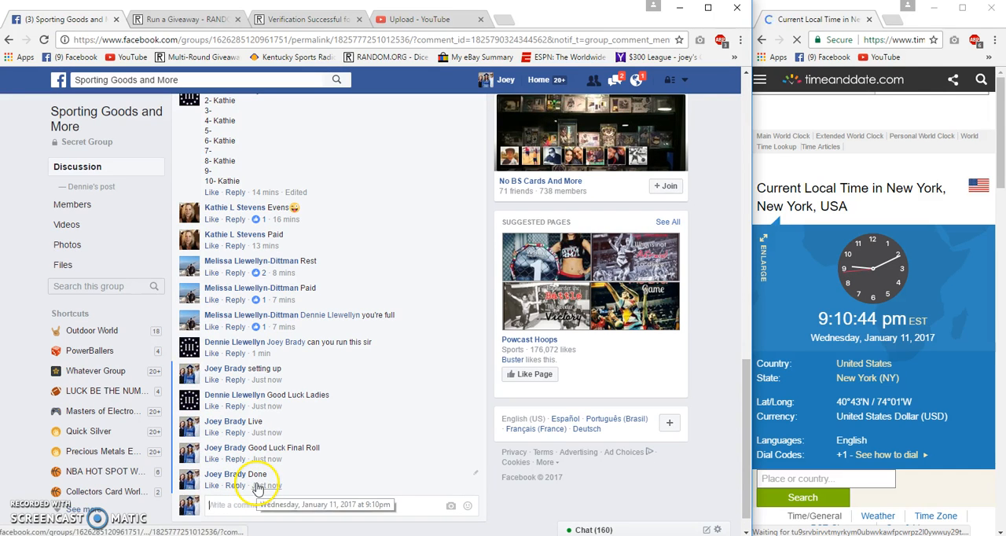